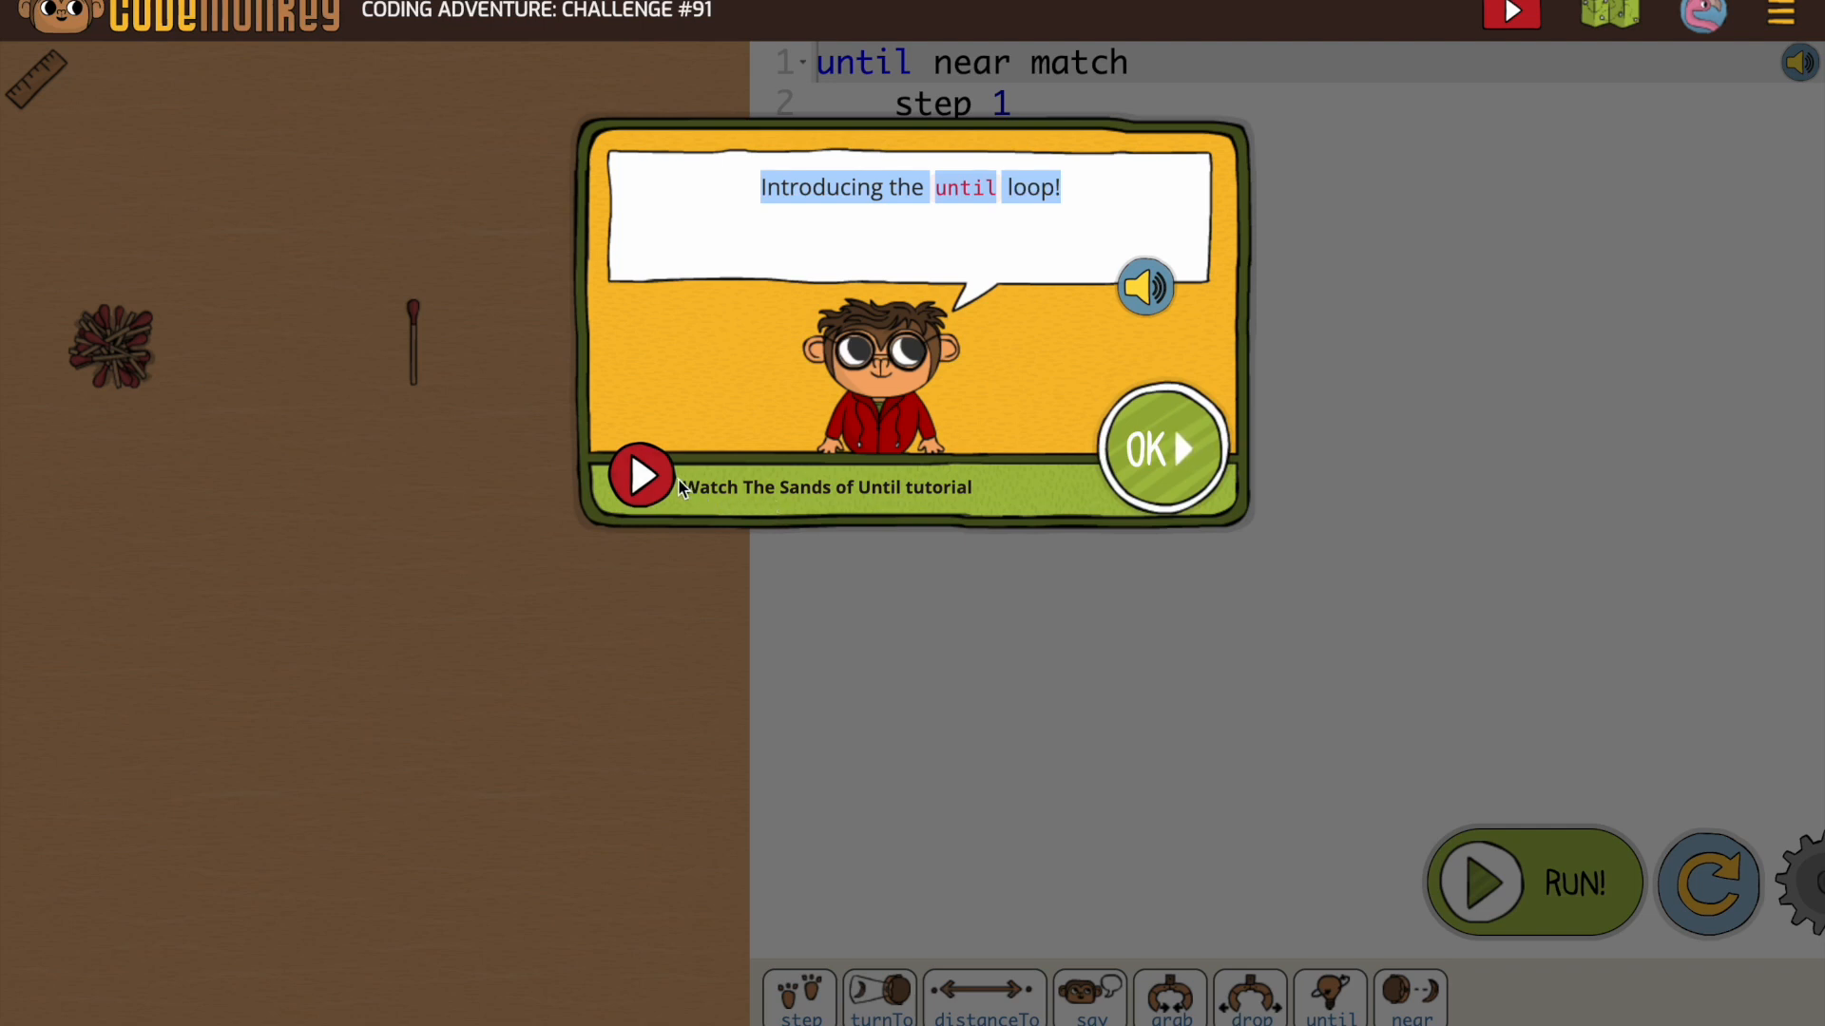
mouse_move(954, 486)
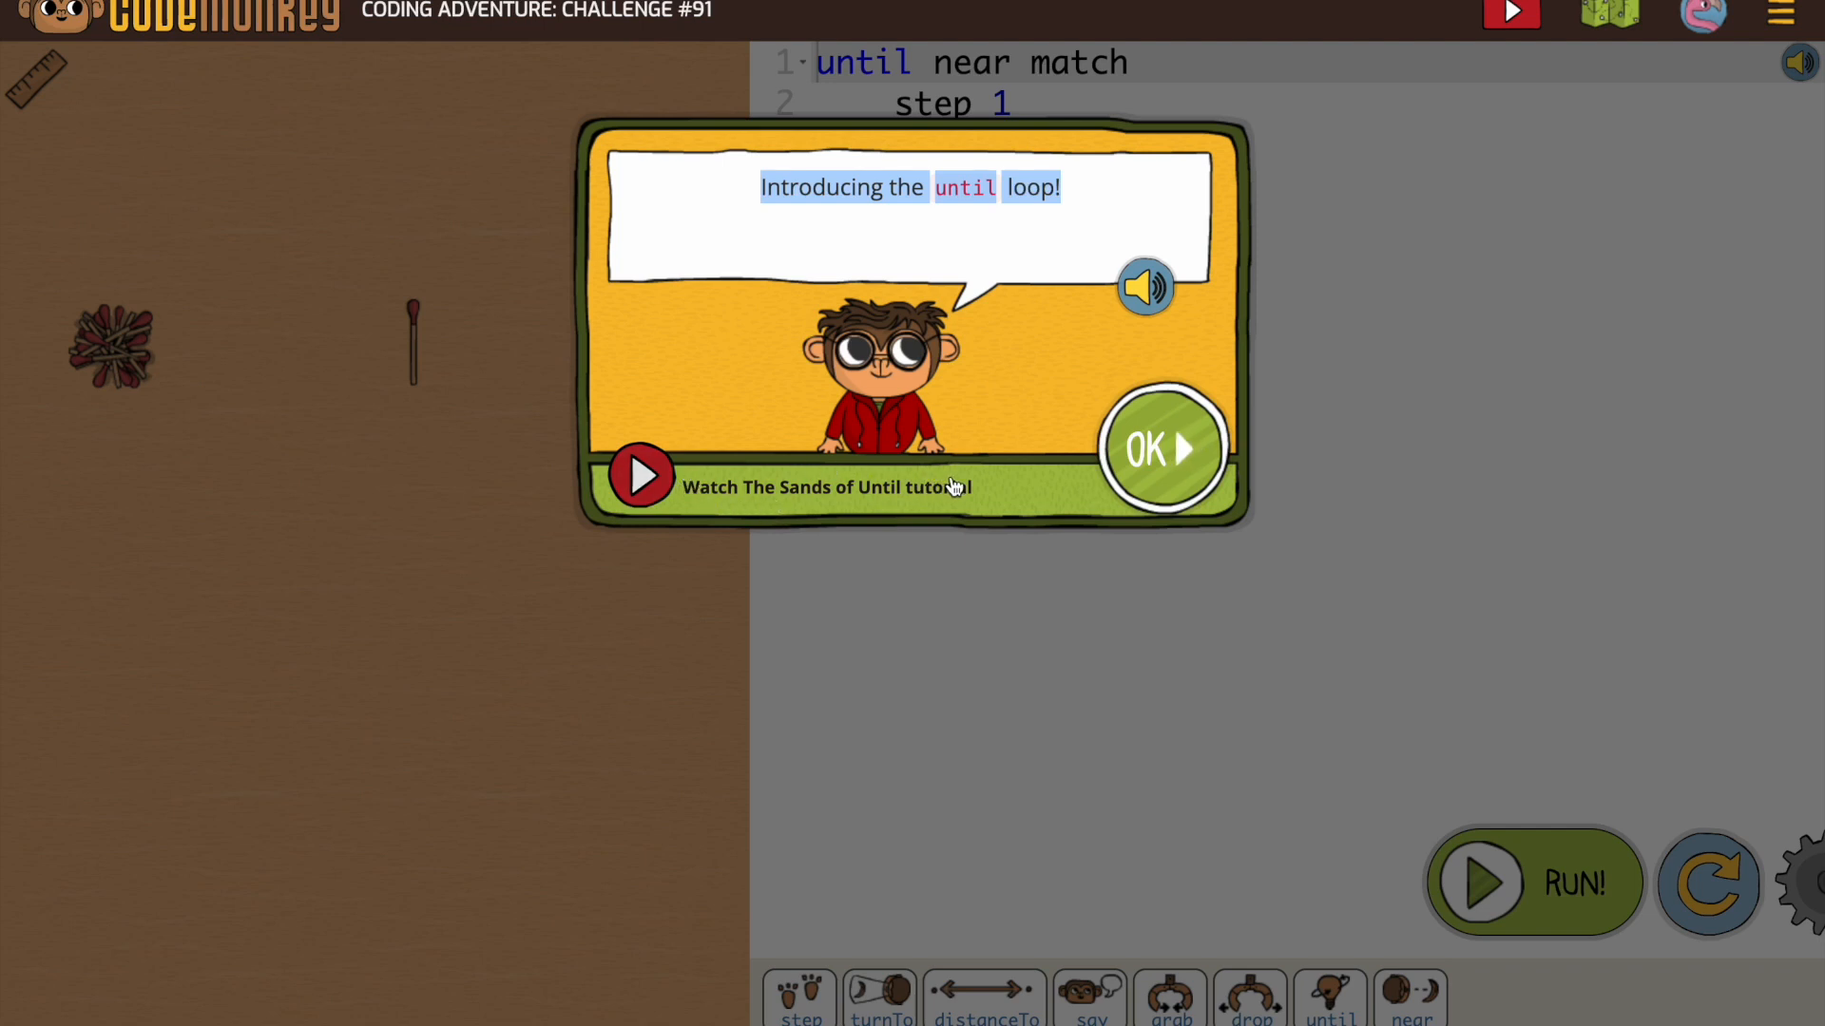
mouse_move(1091, 422)
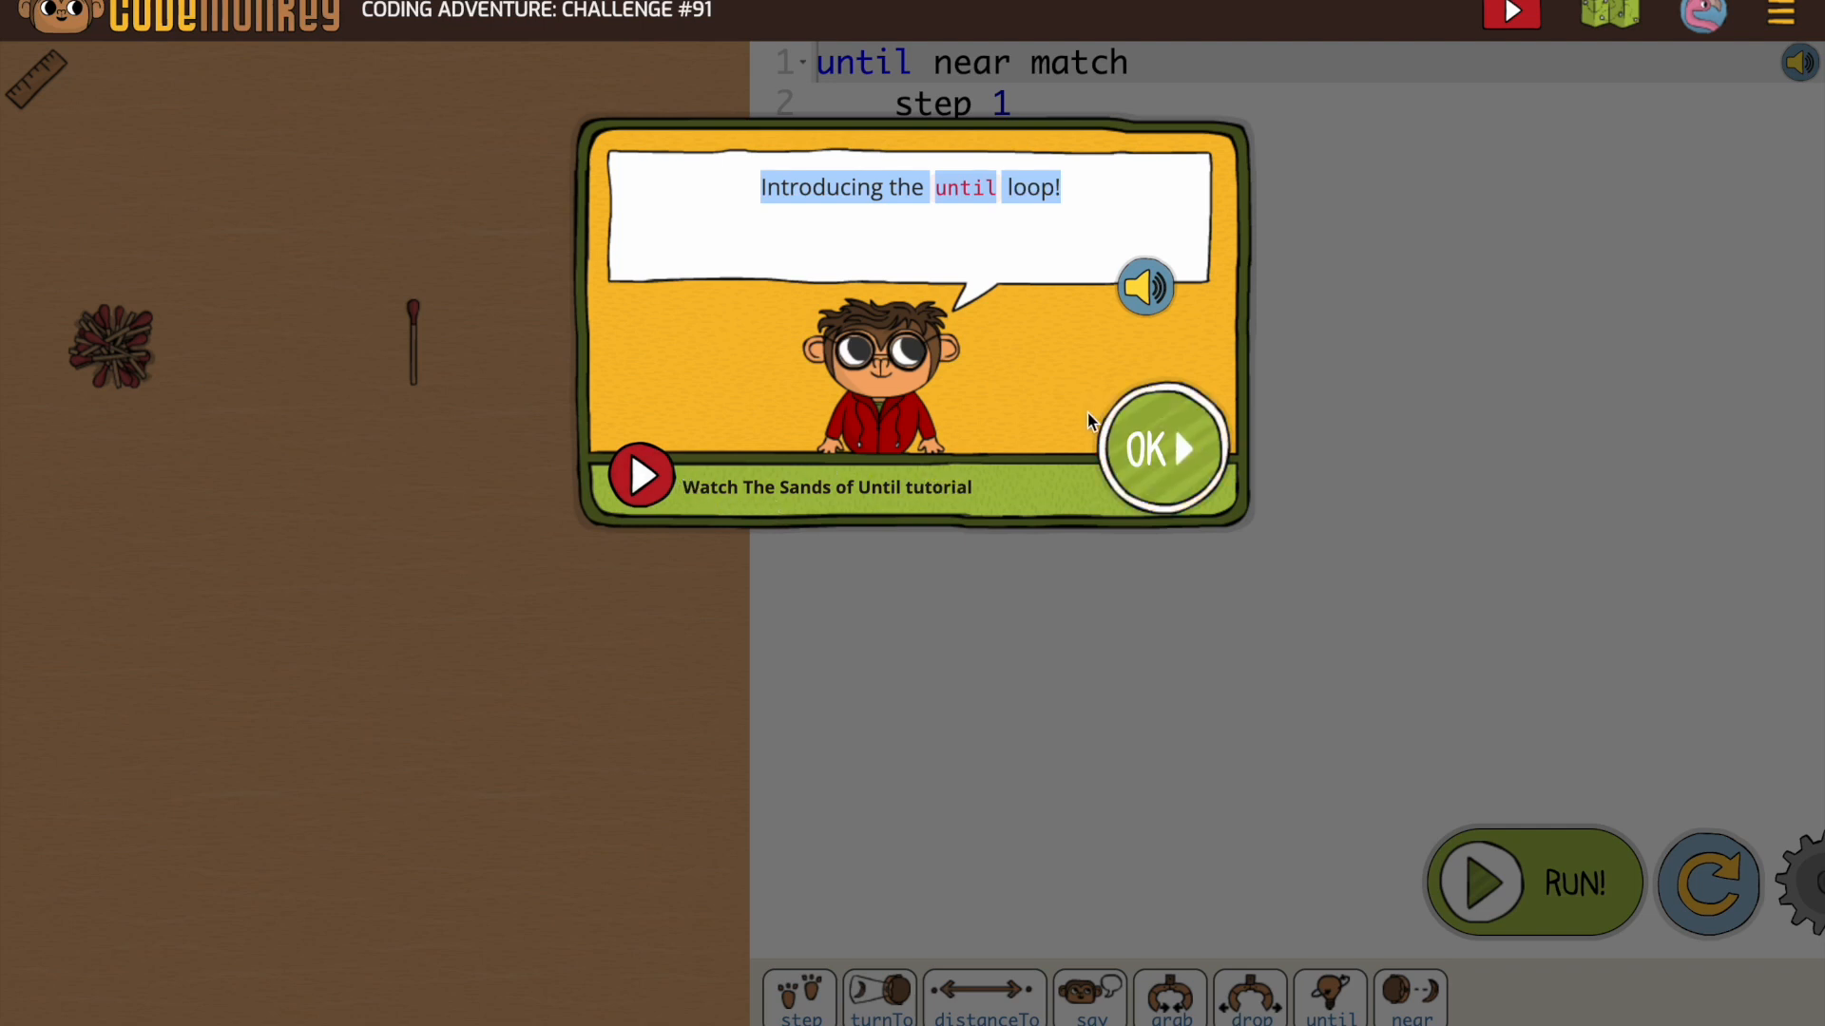
mouse_move(1040, 395)
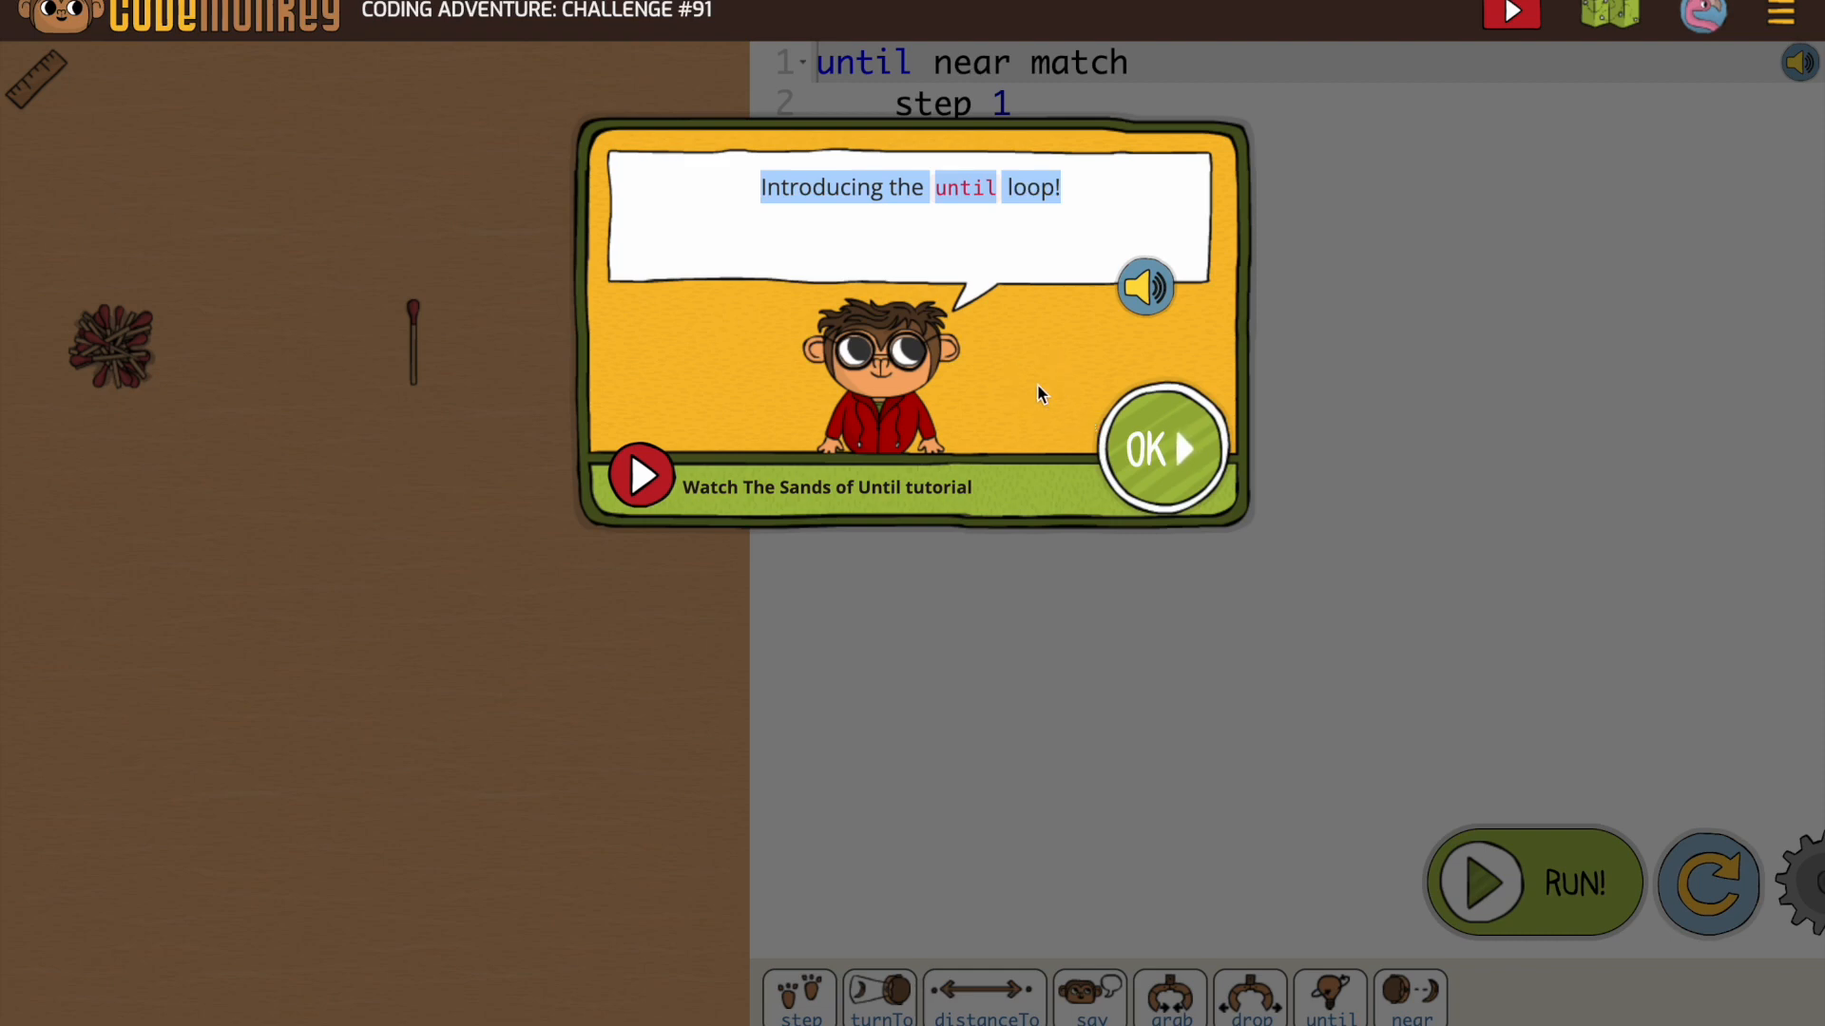
mouse_move(1109, 243)
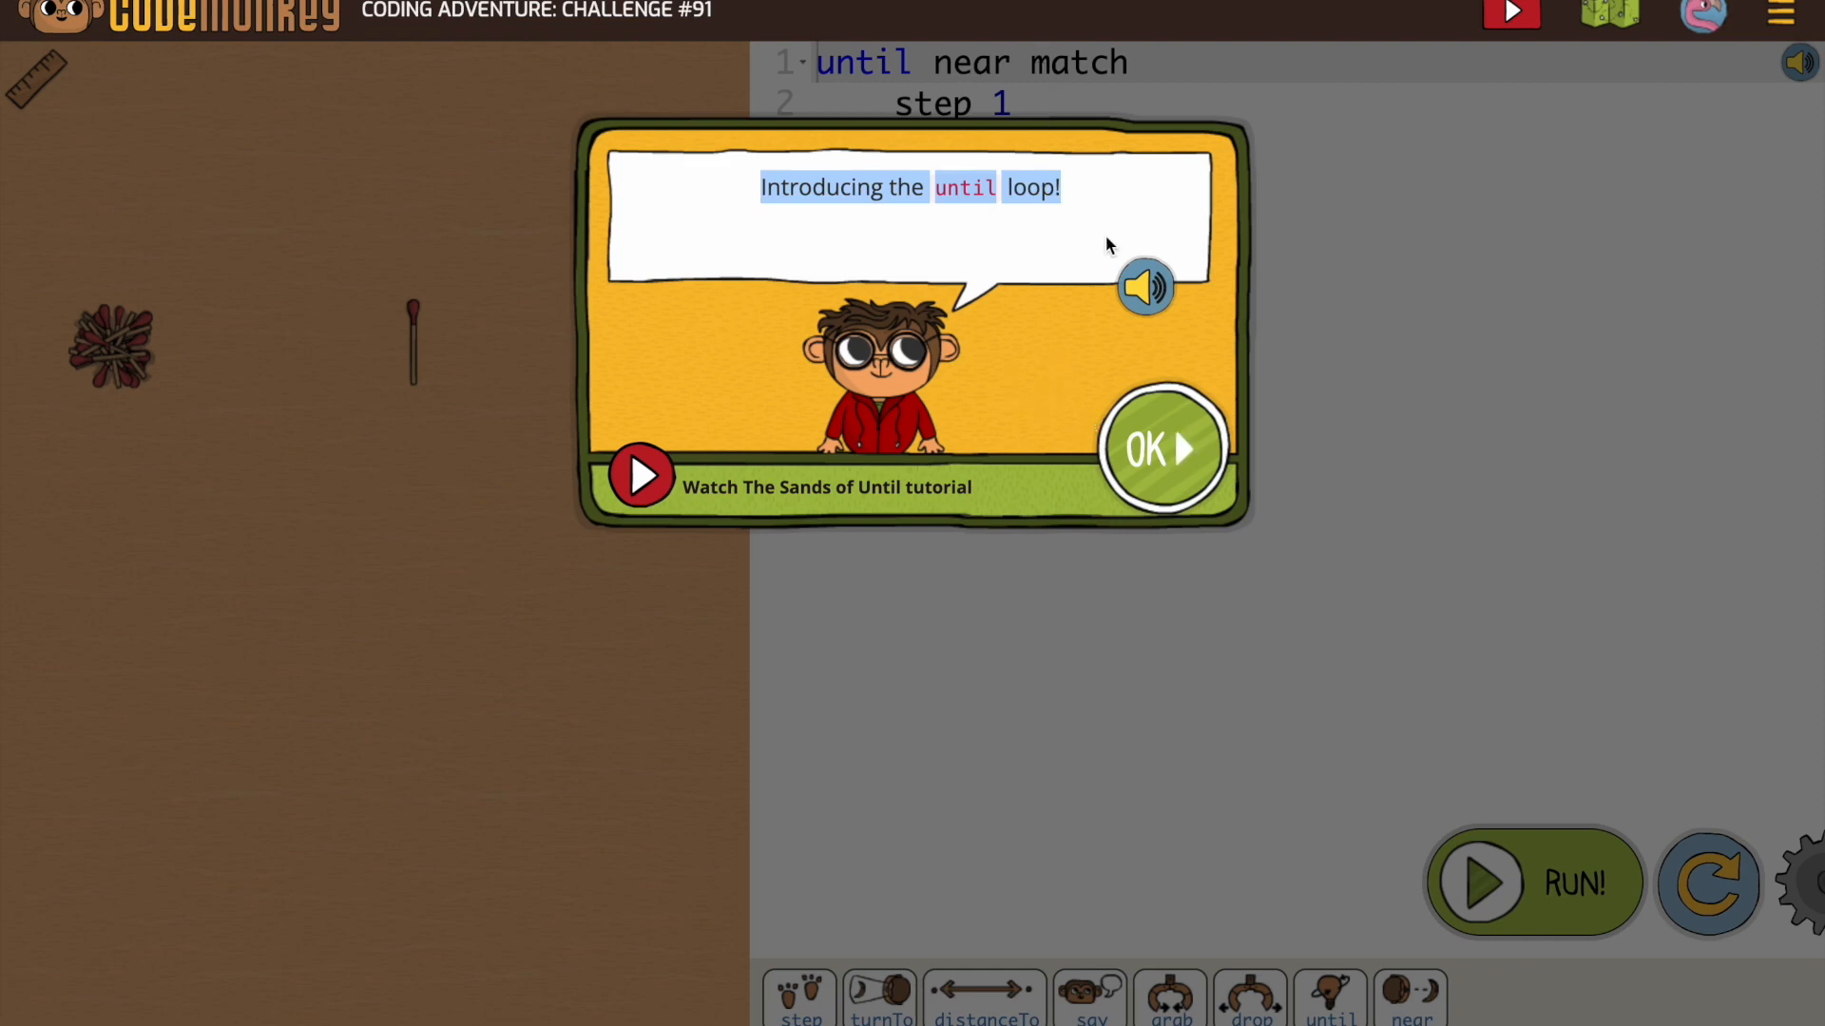
Run the starter program; it reaches the pile but fails, so dismiss the feedback and reset
click(1160, 449)
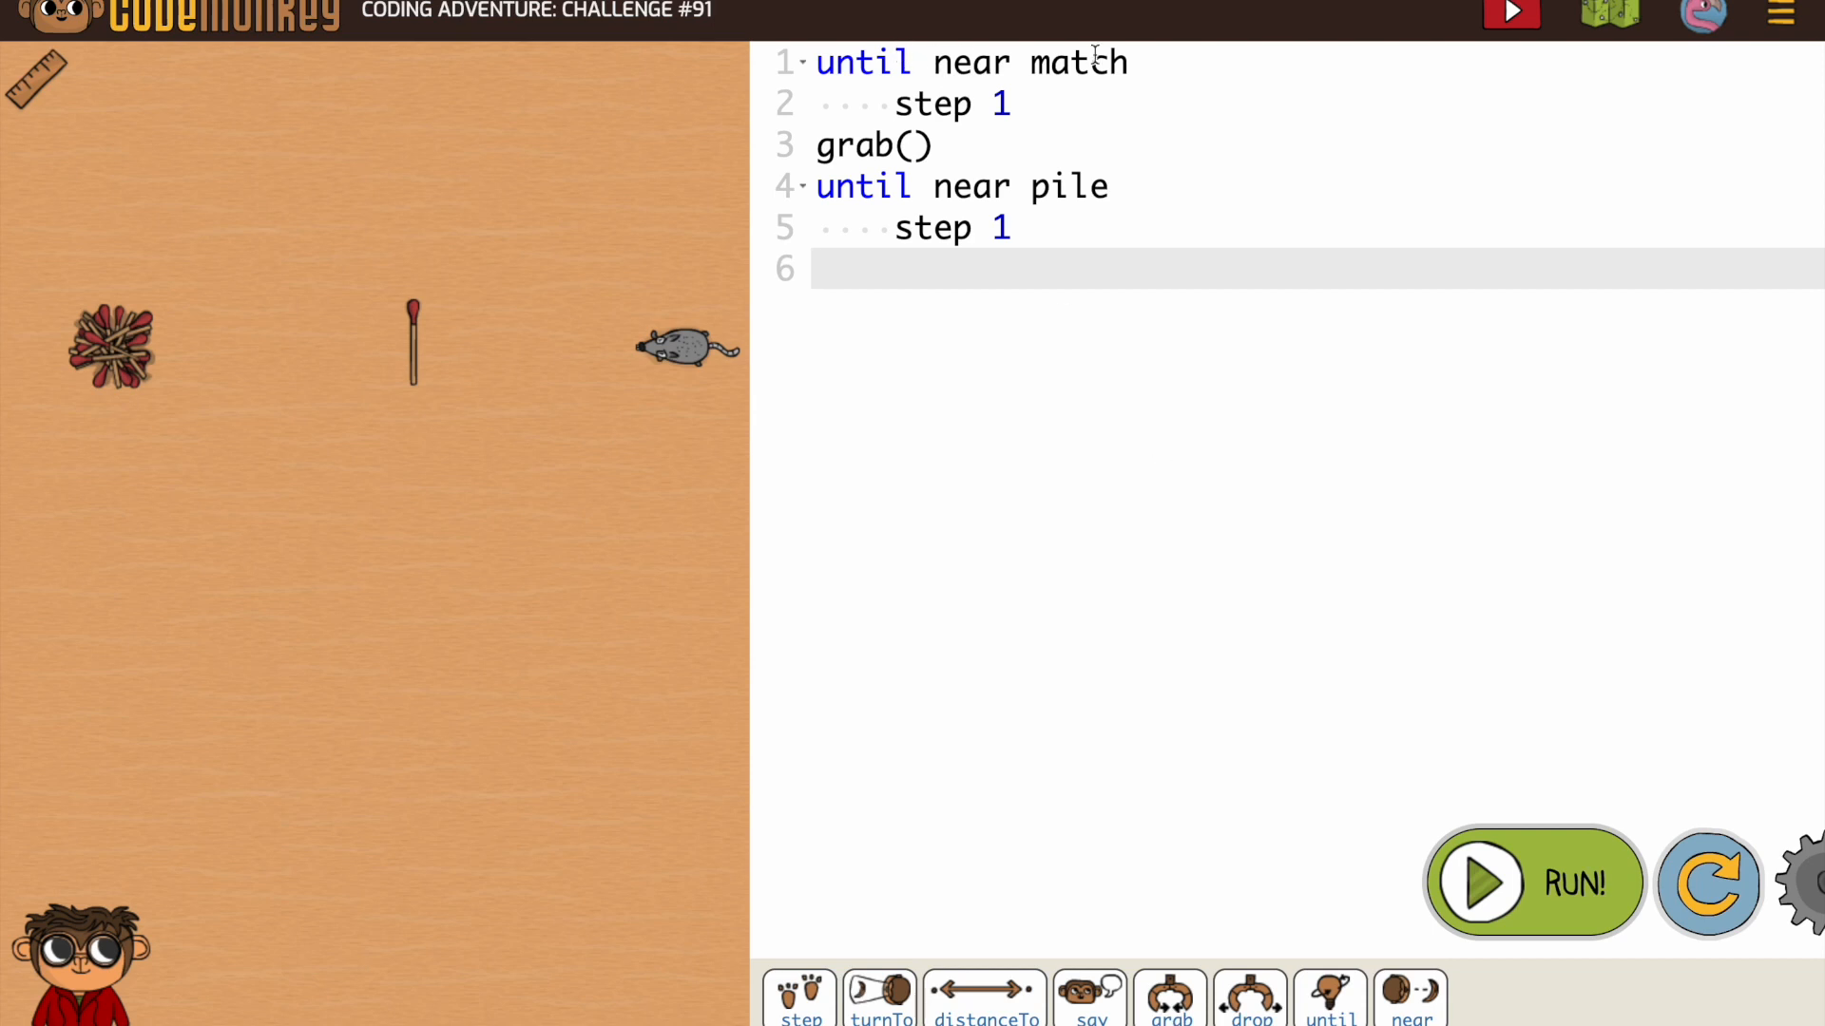
click(1017, 105)
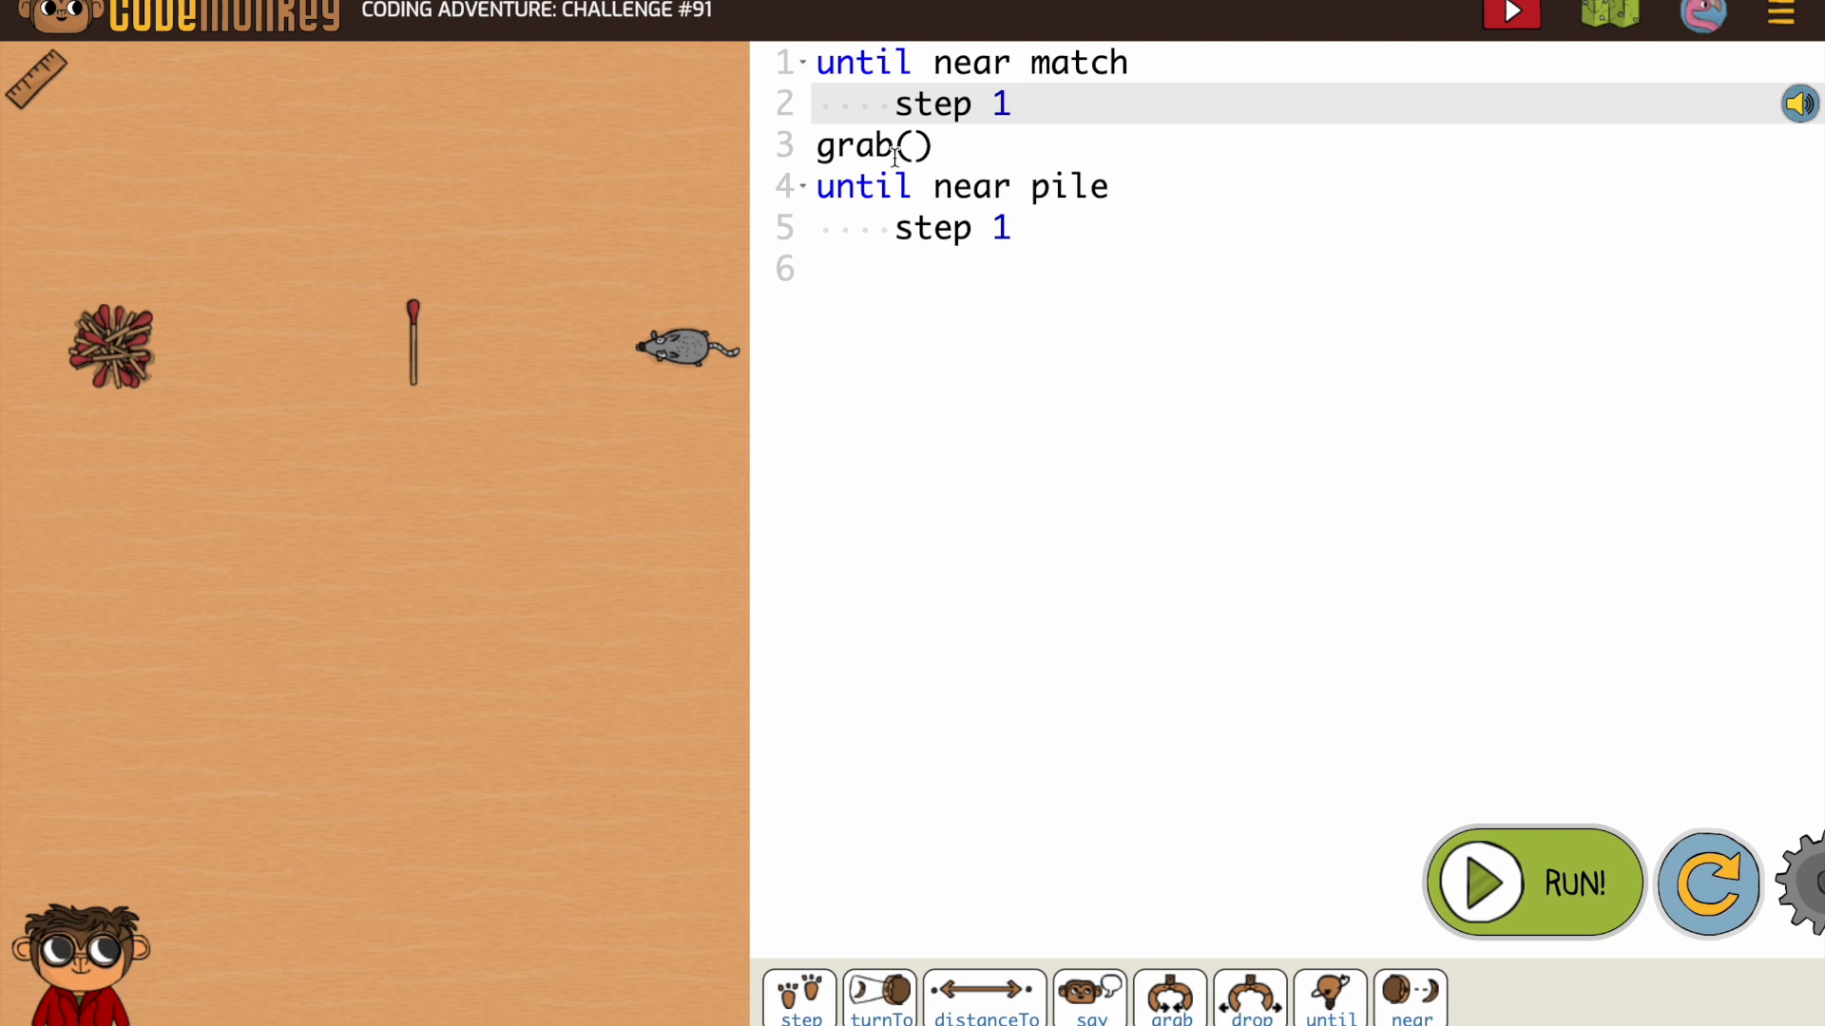
mouse_move(713, 361)
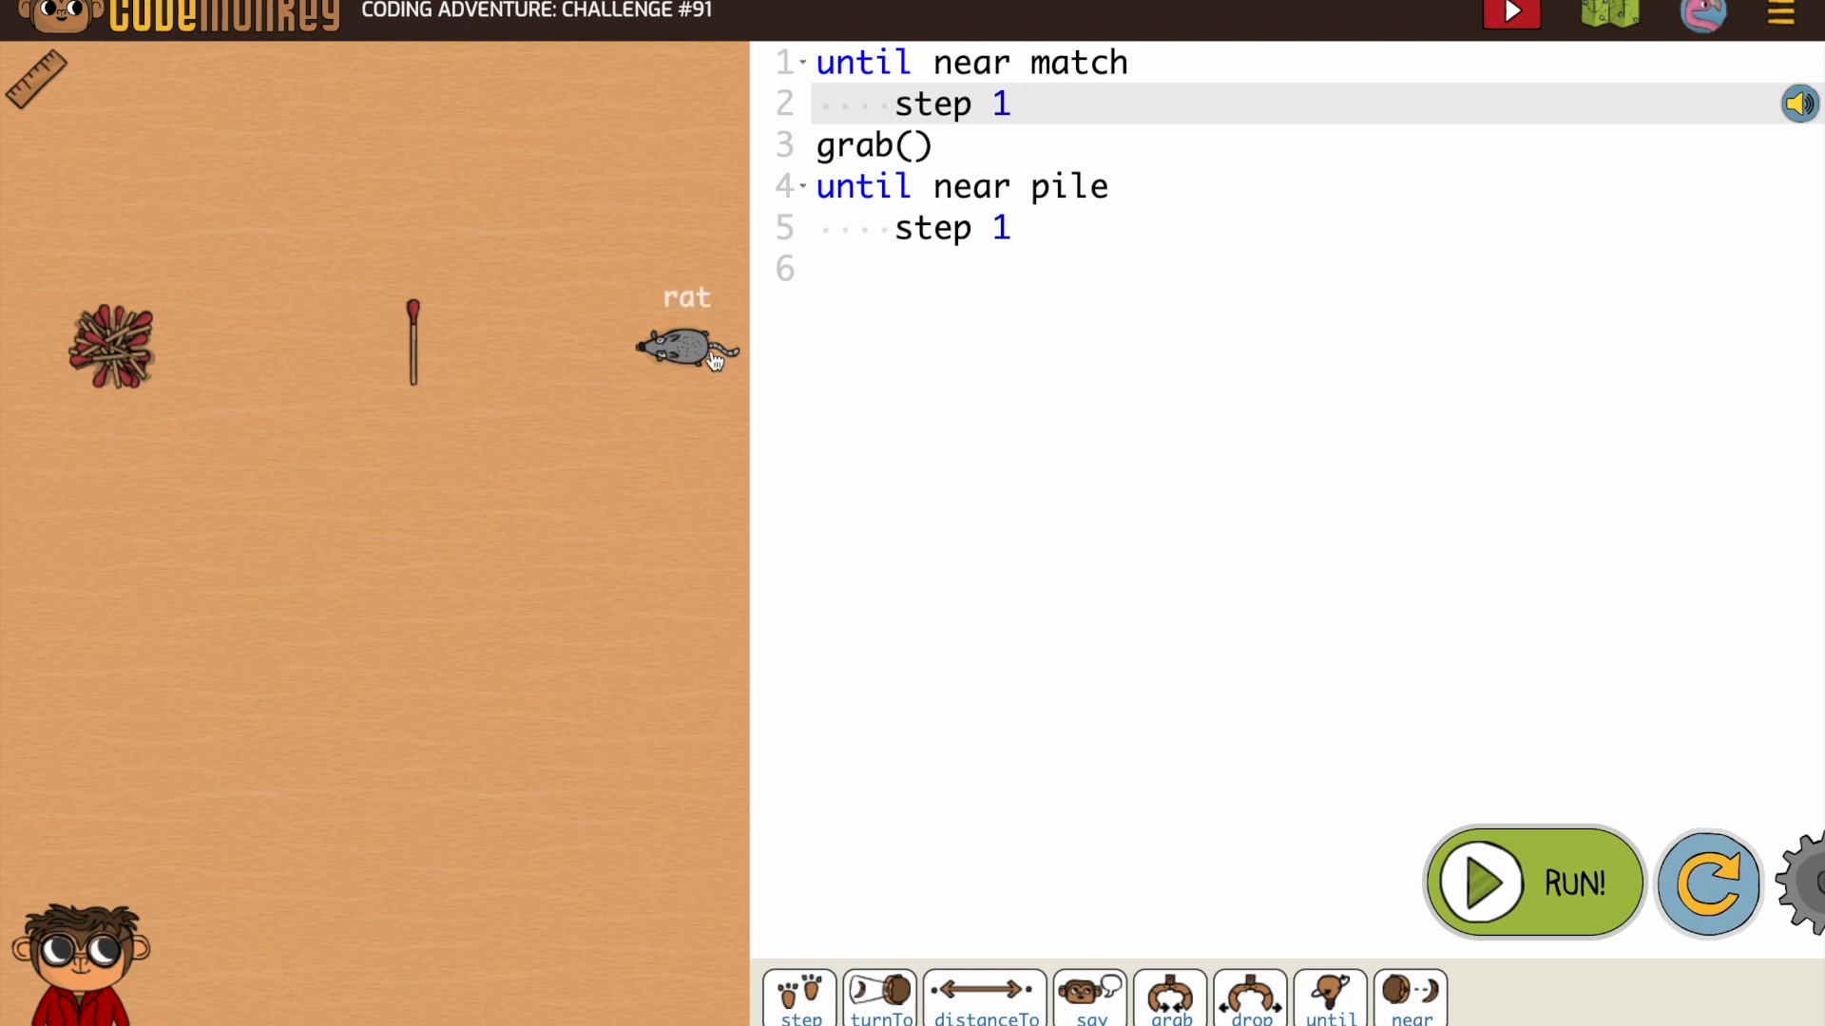
mouse_move(238, 436)
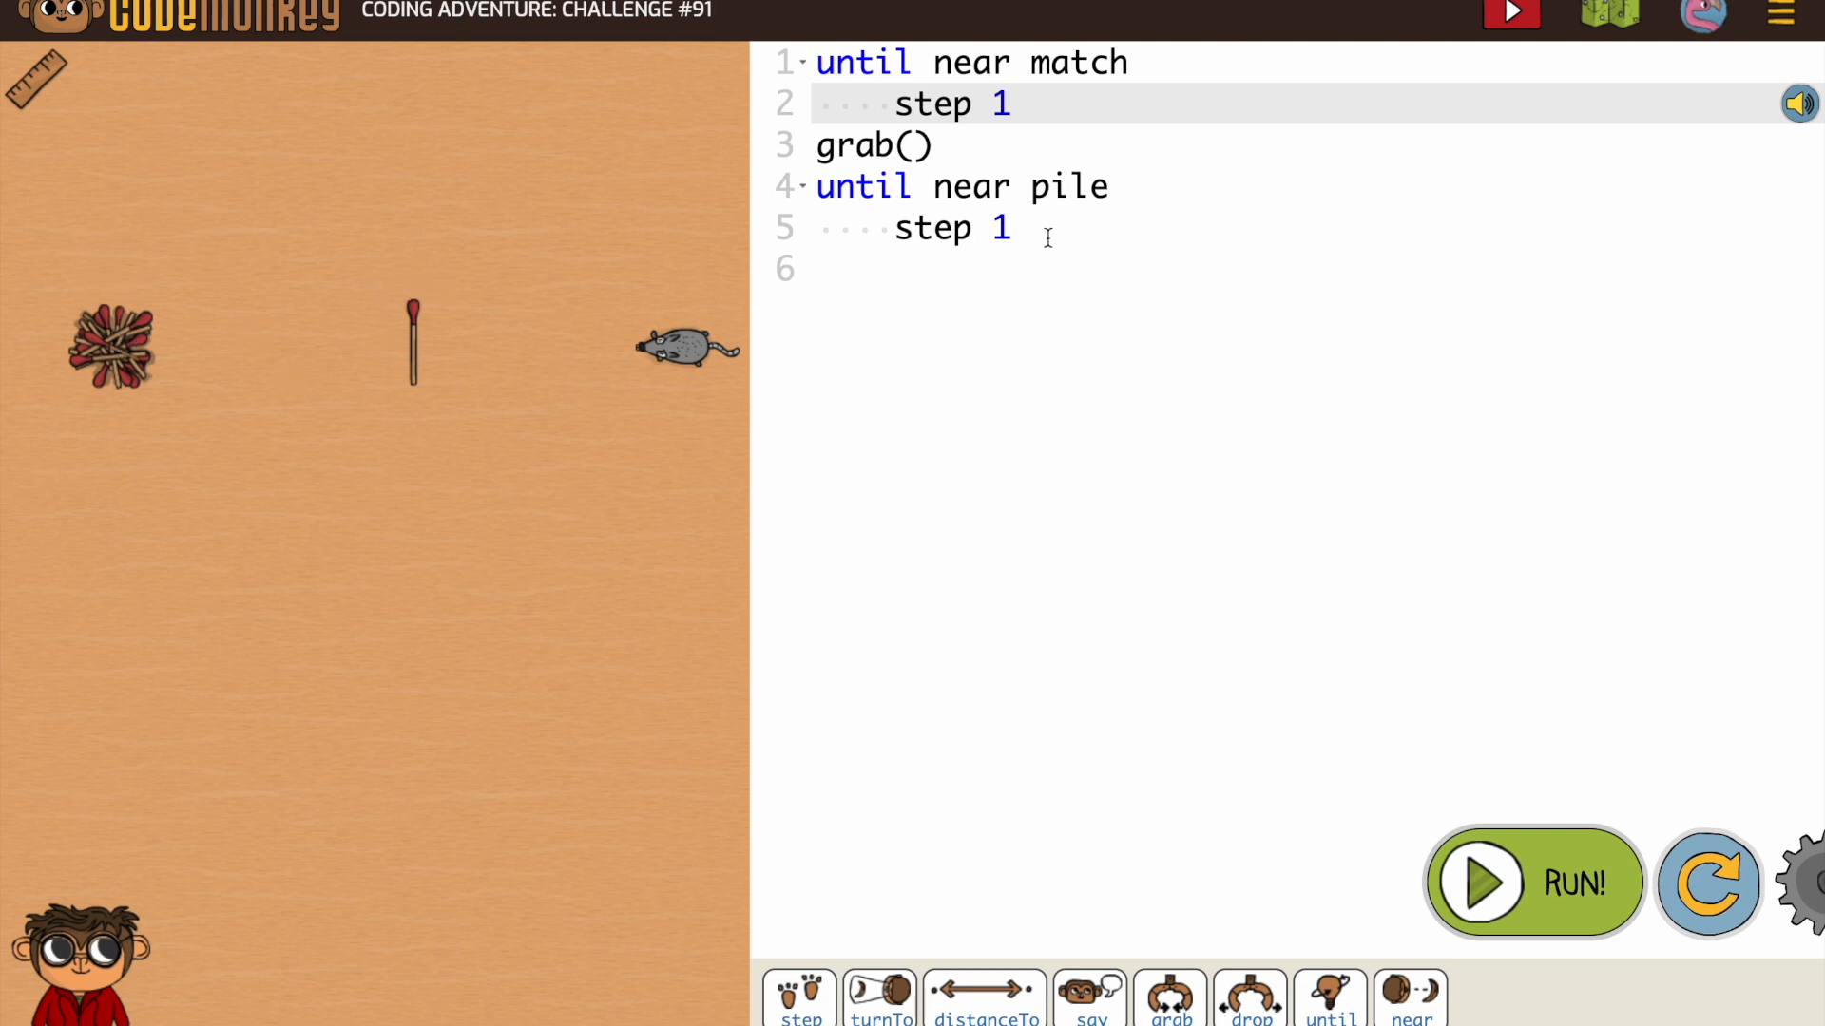
mouse_move(1068, 665)
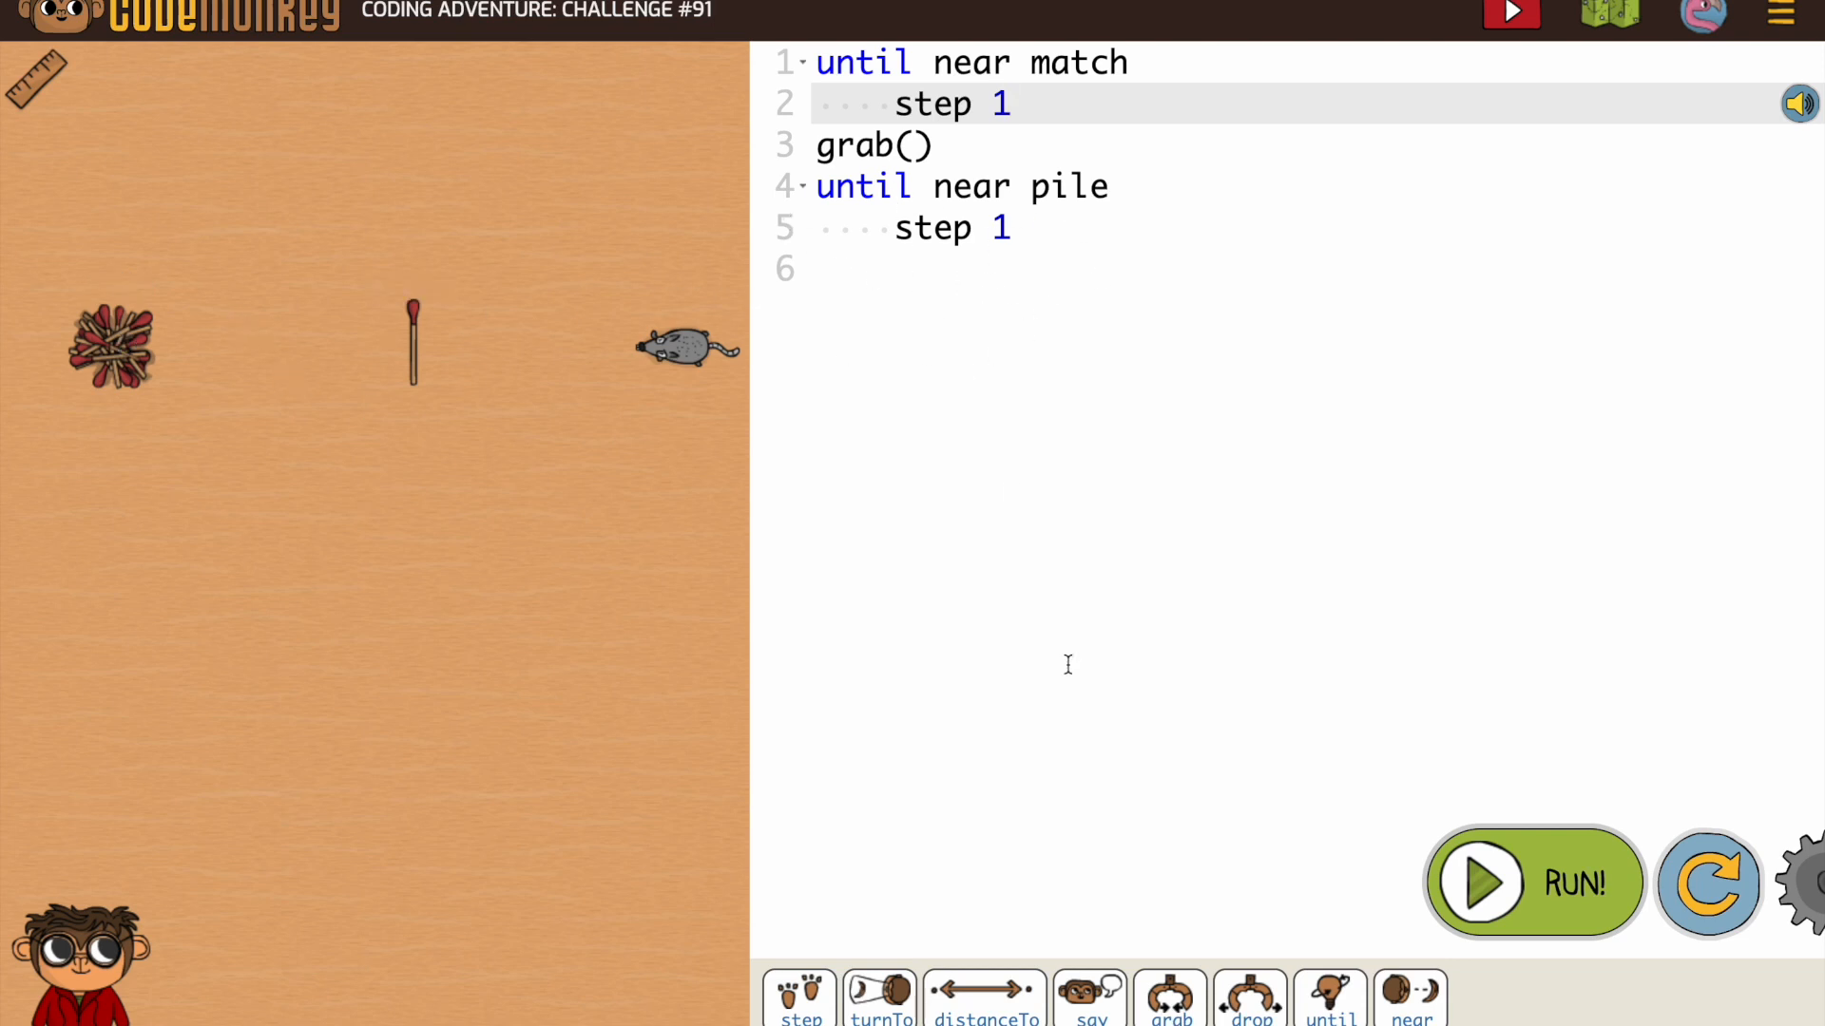
mouse_move(1272, 766)
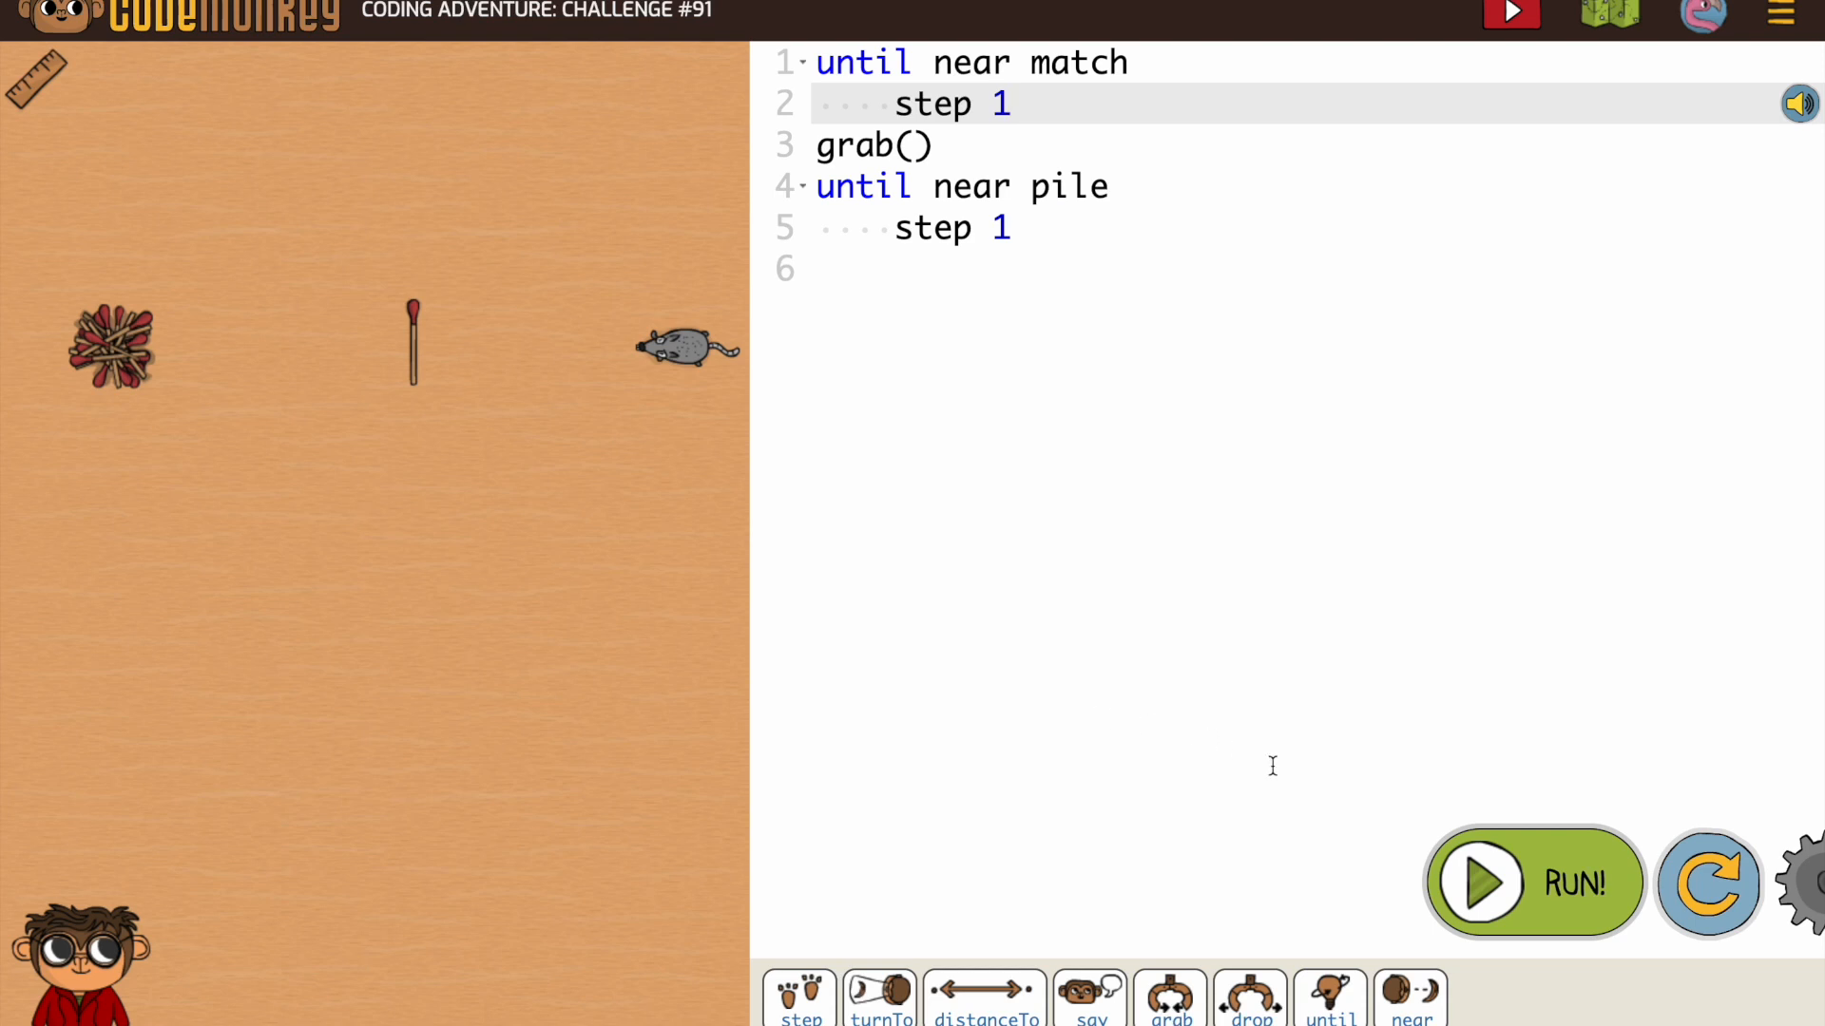
click(1534, 882)
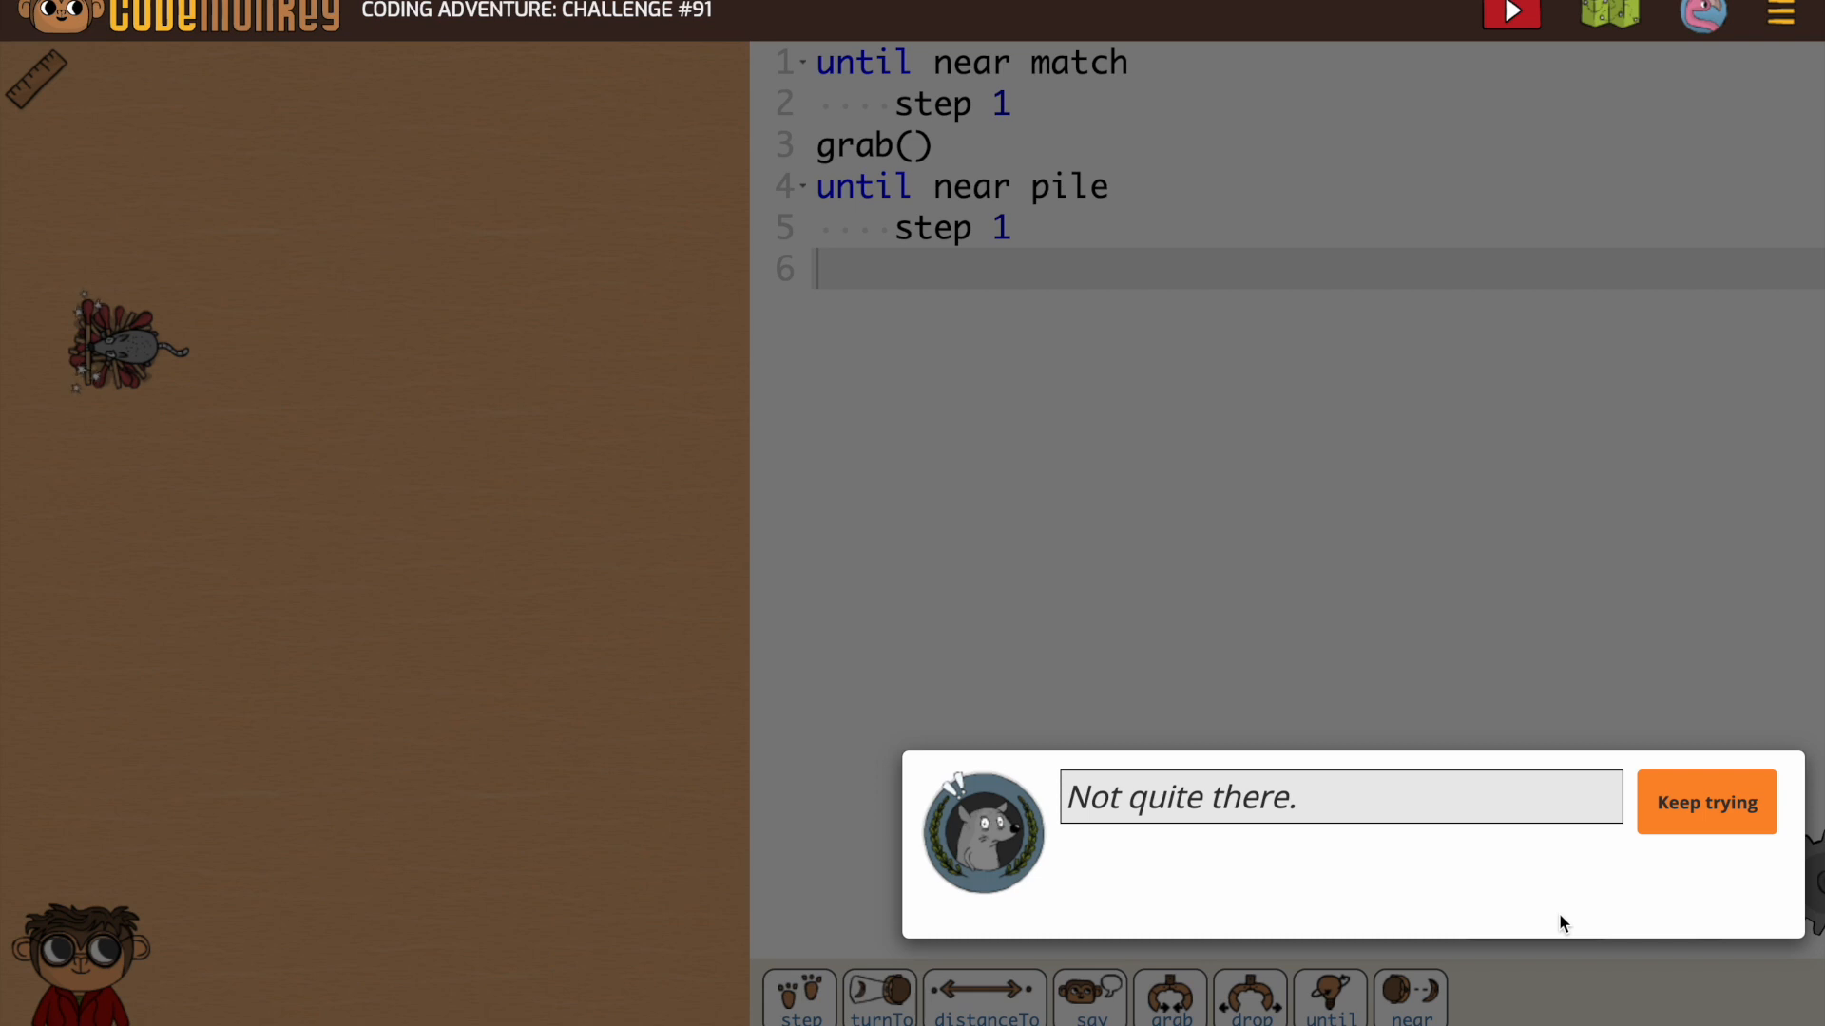
click(1707, 802)
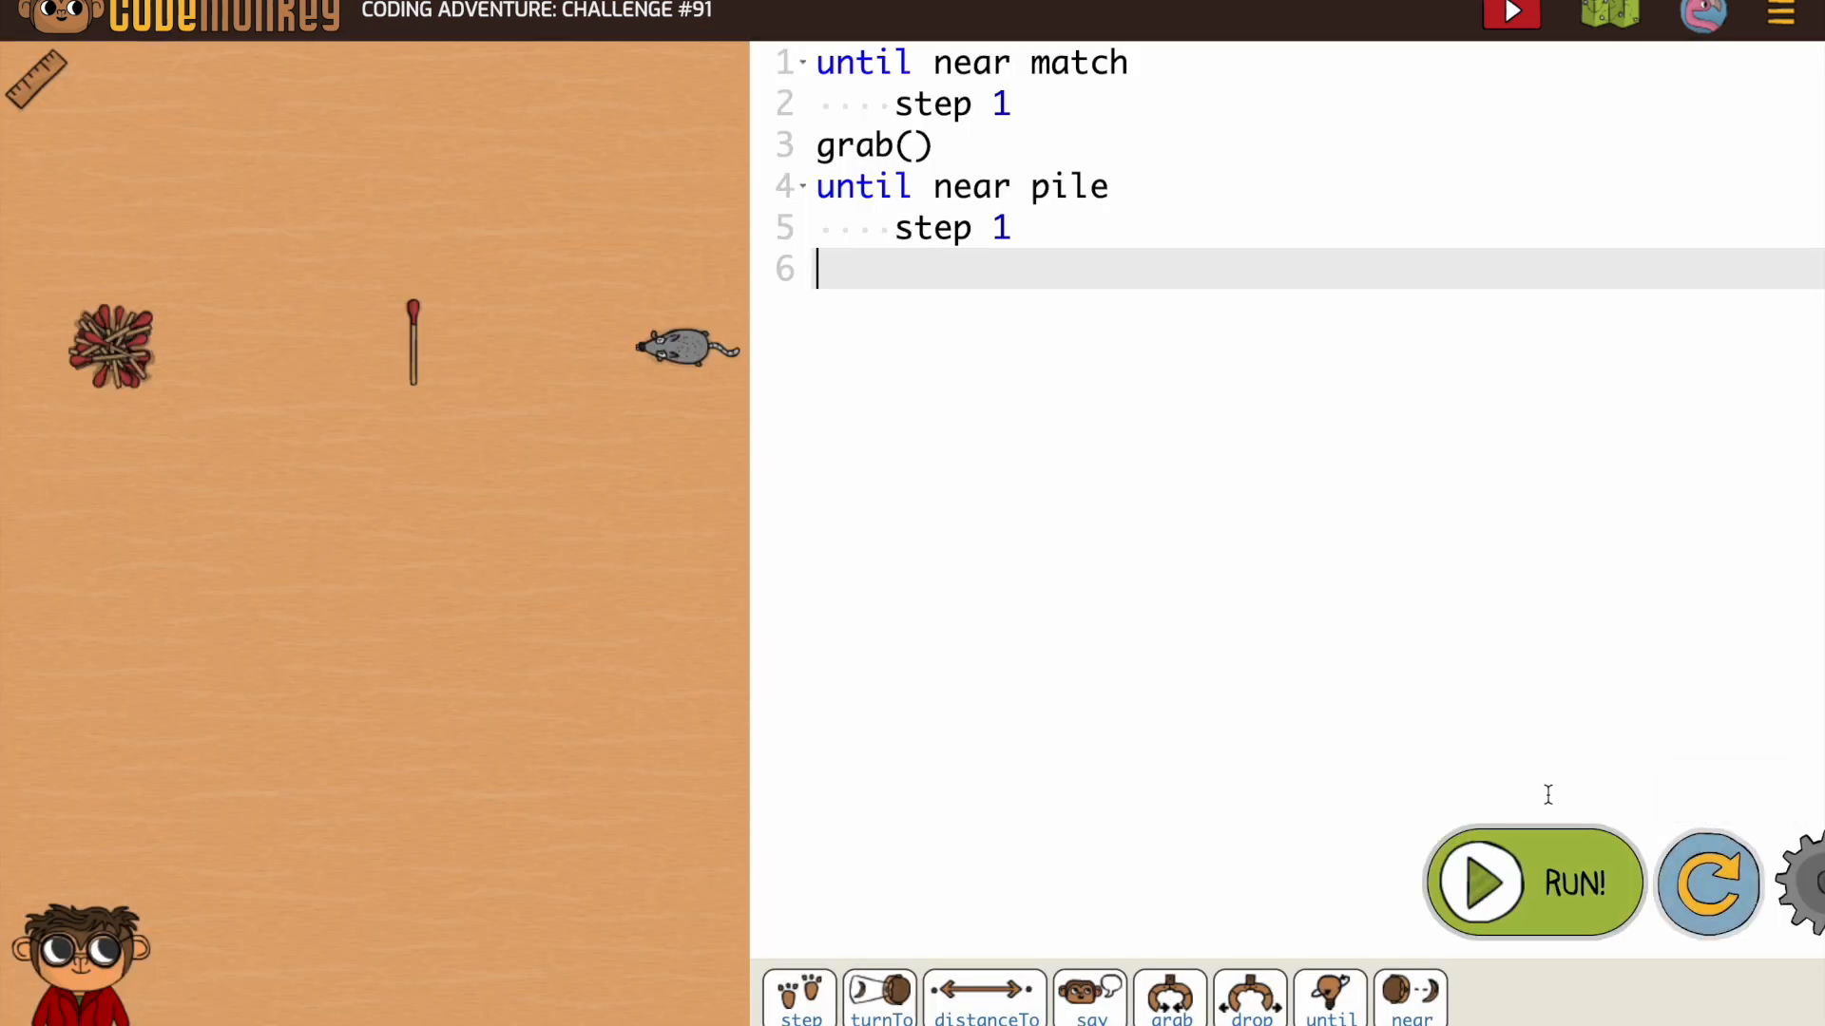
mouse_move(1251, 1000)
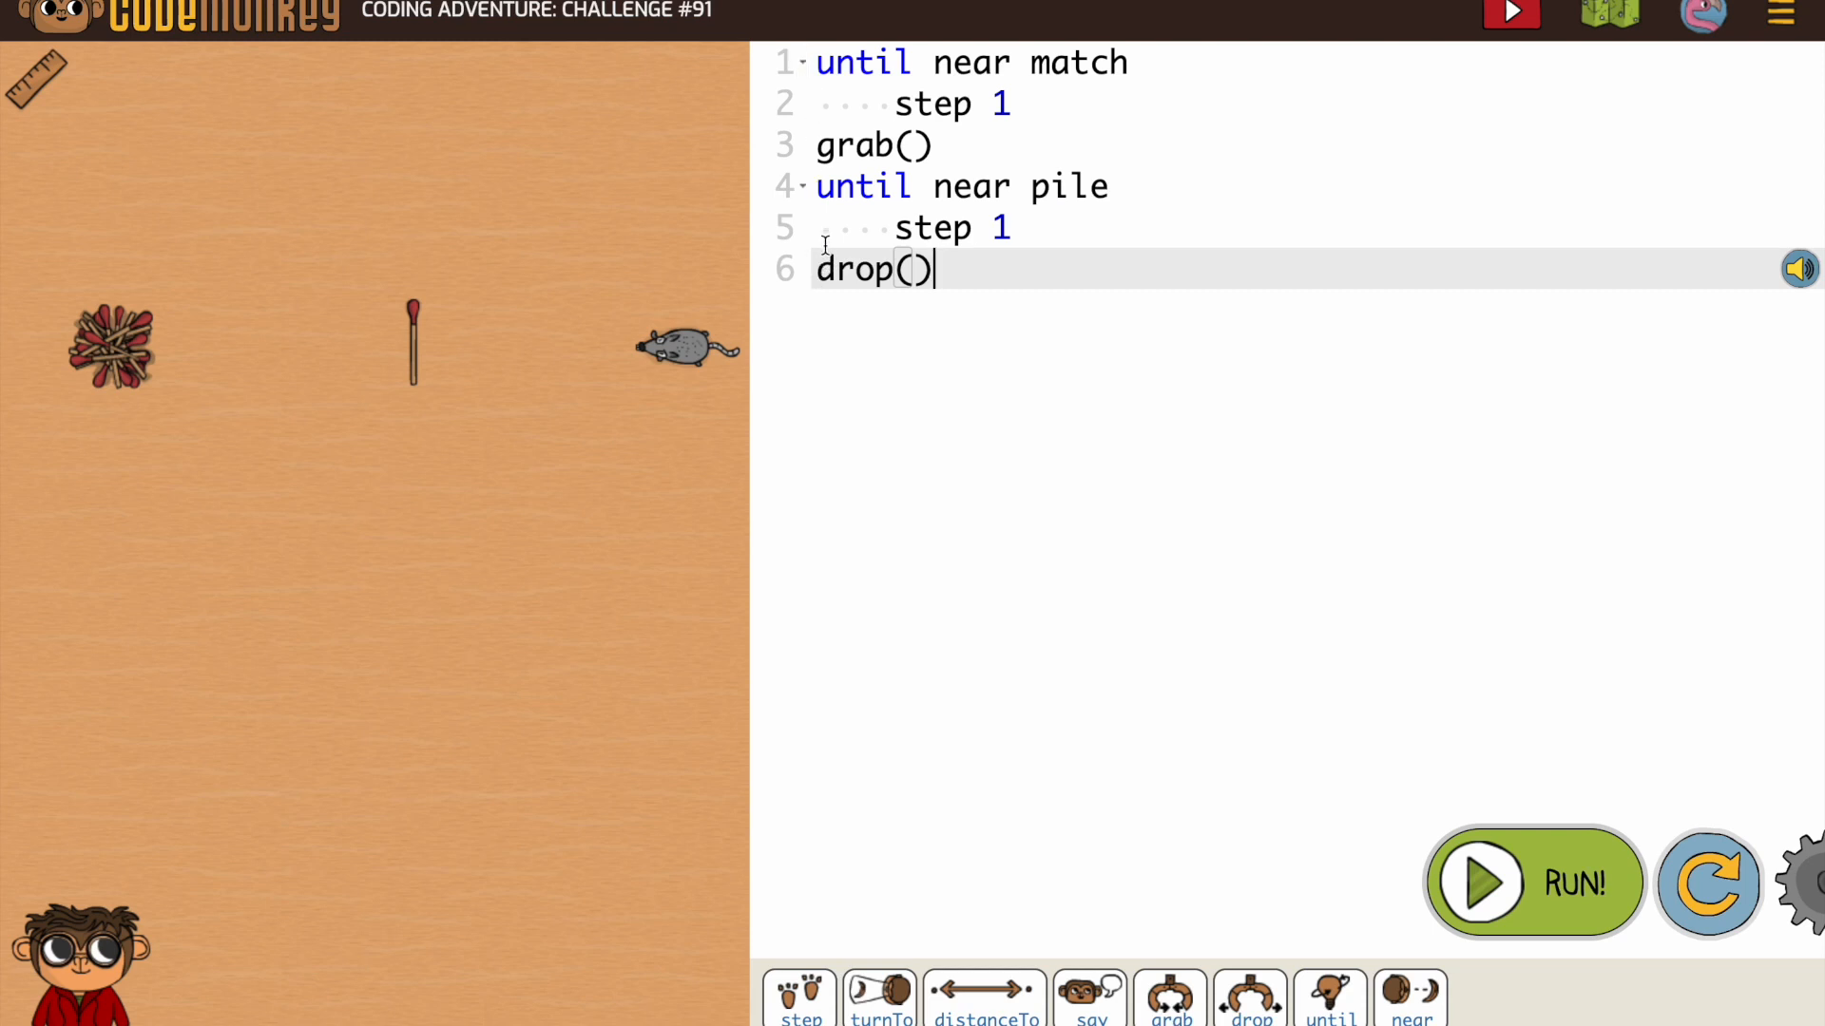
mouse_move(814, 236)
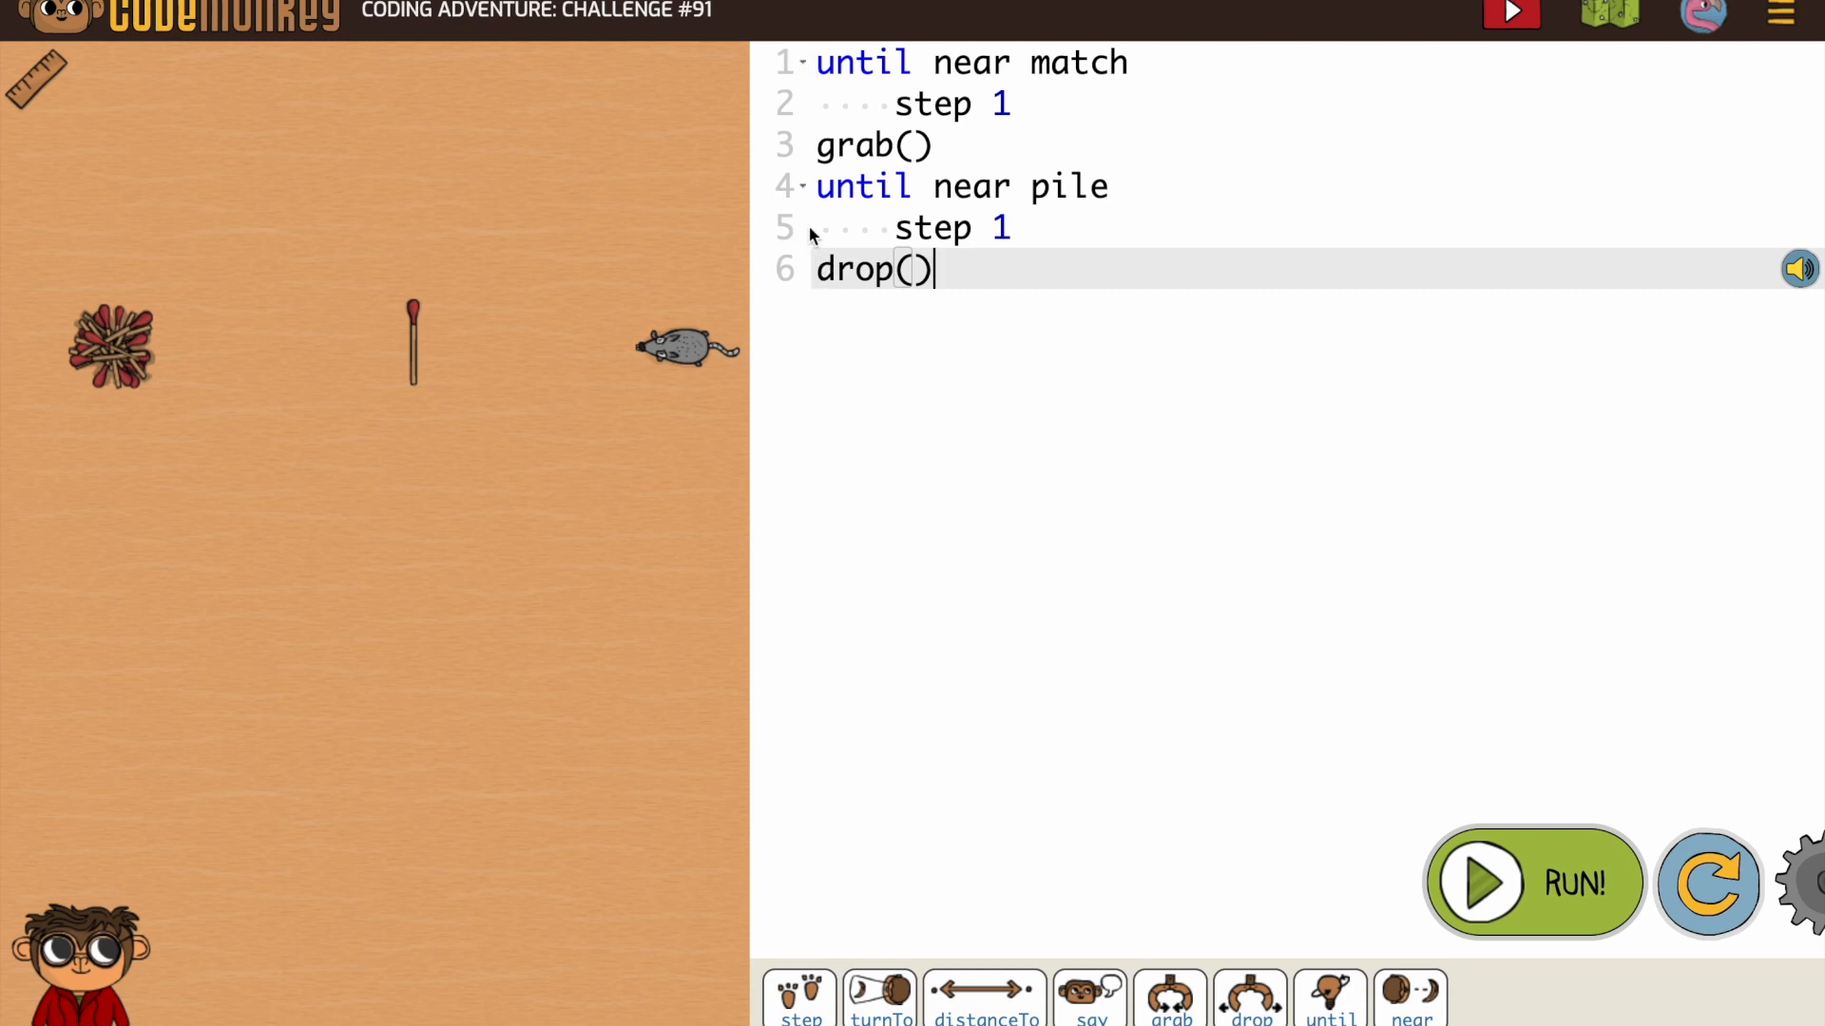
mouse_move(806, 194)
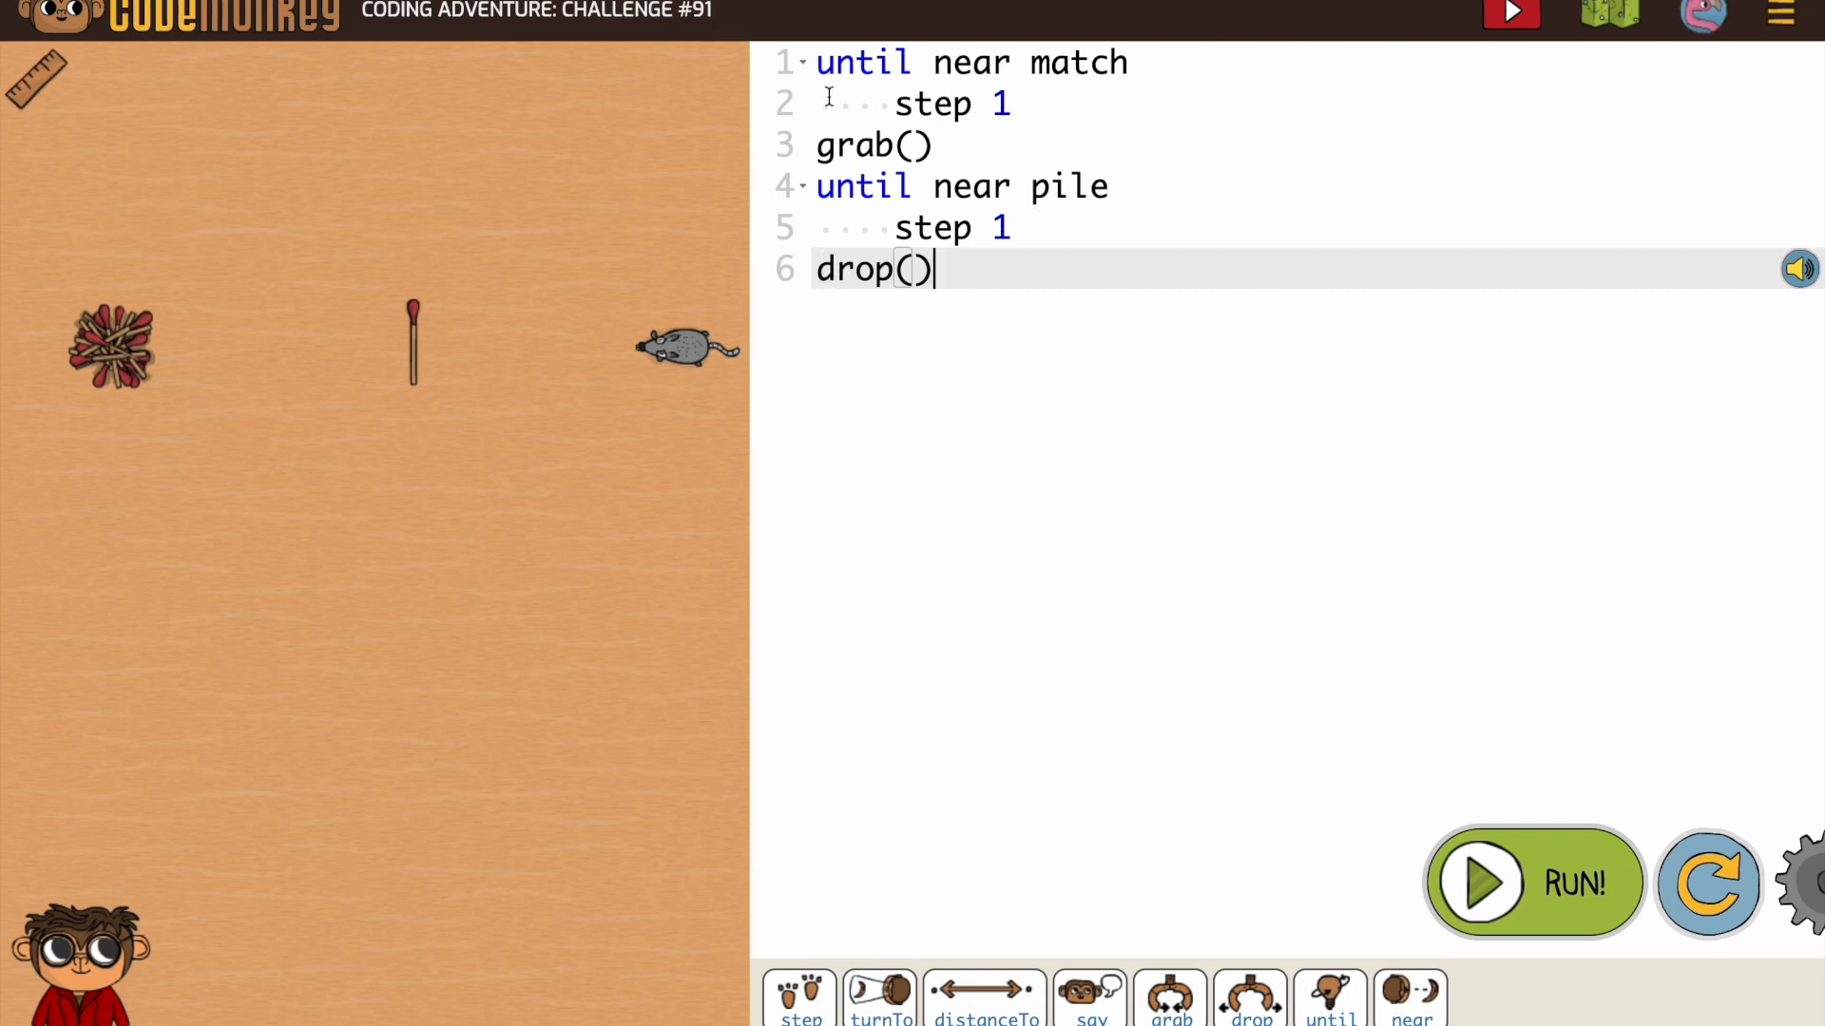
mouse_move(1437, 753)
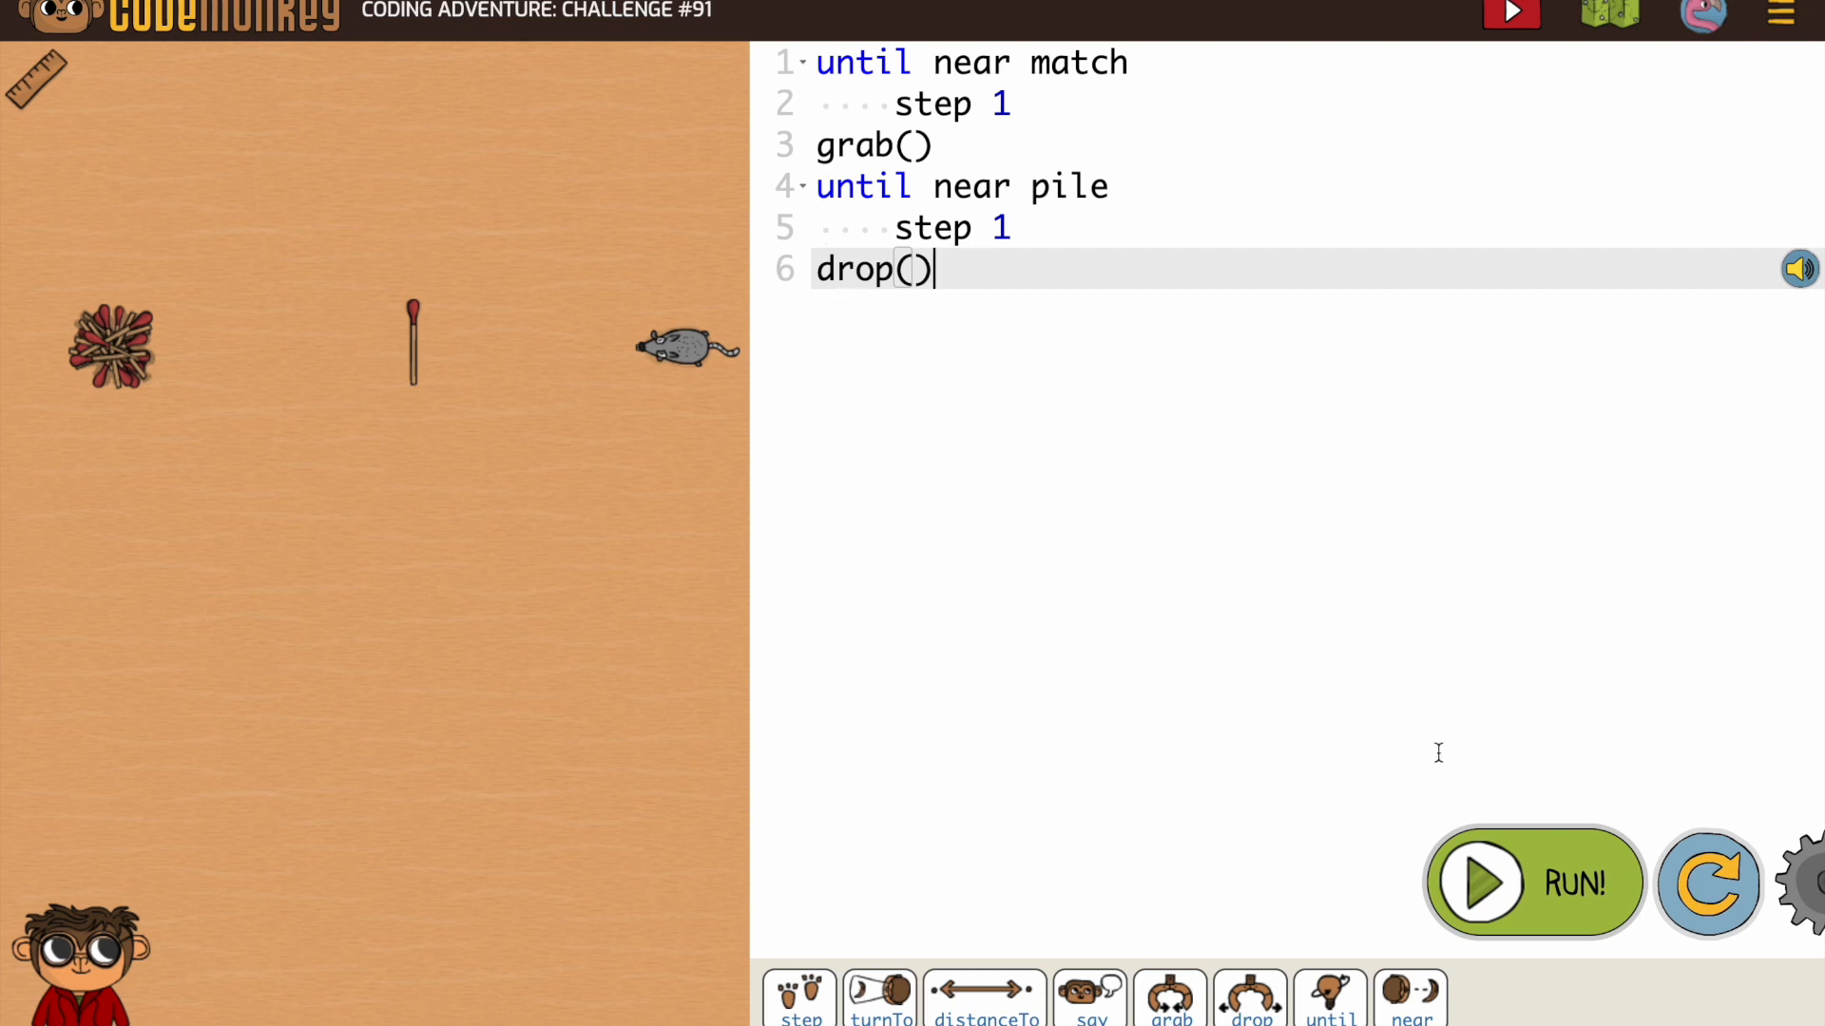
Rerun the program ending with drop() to complete Challenge #91
click(1479, 882)
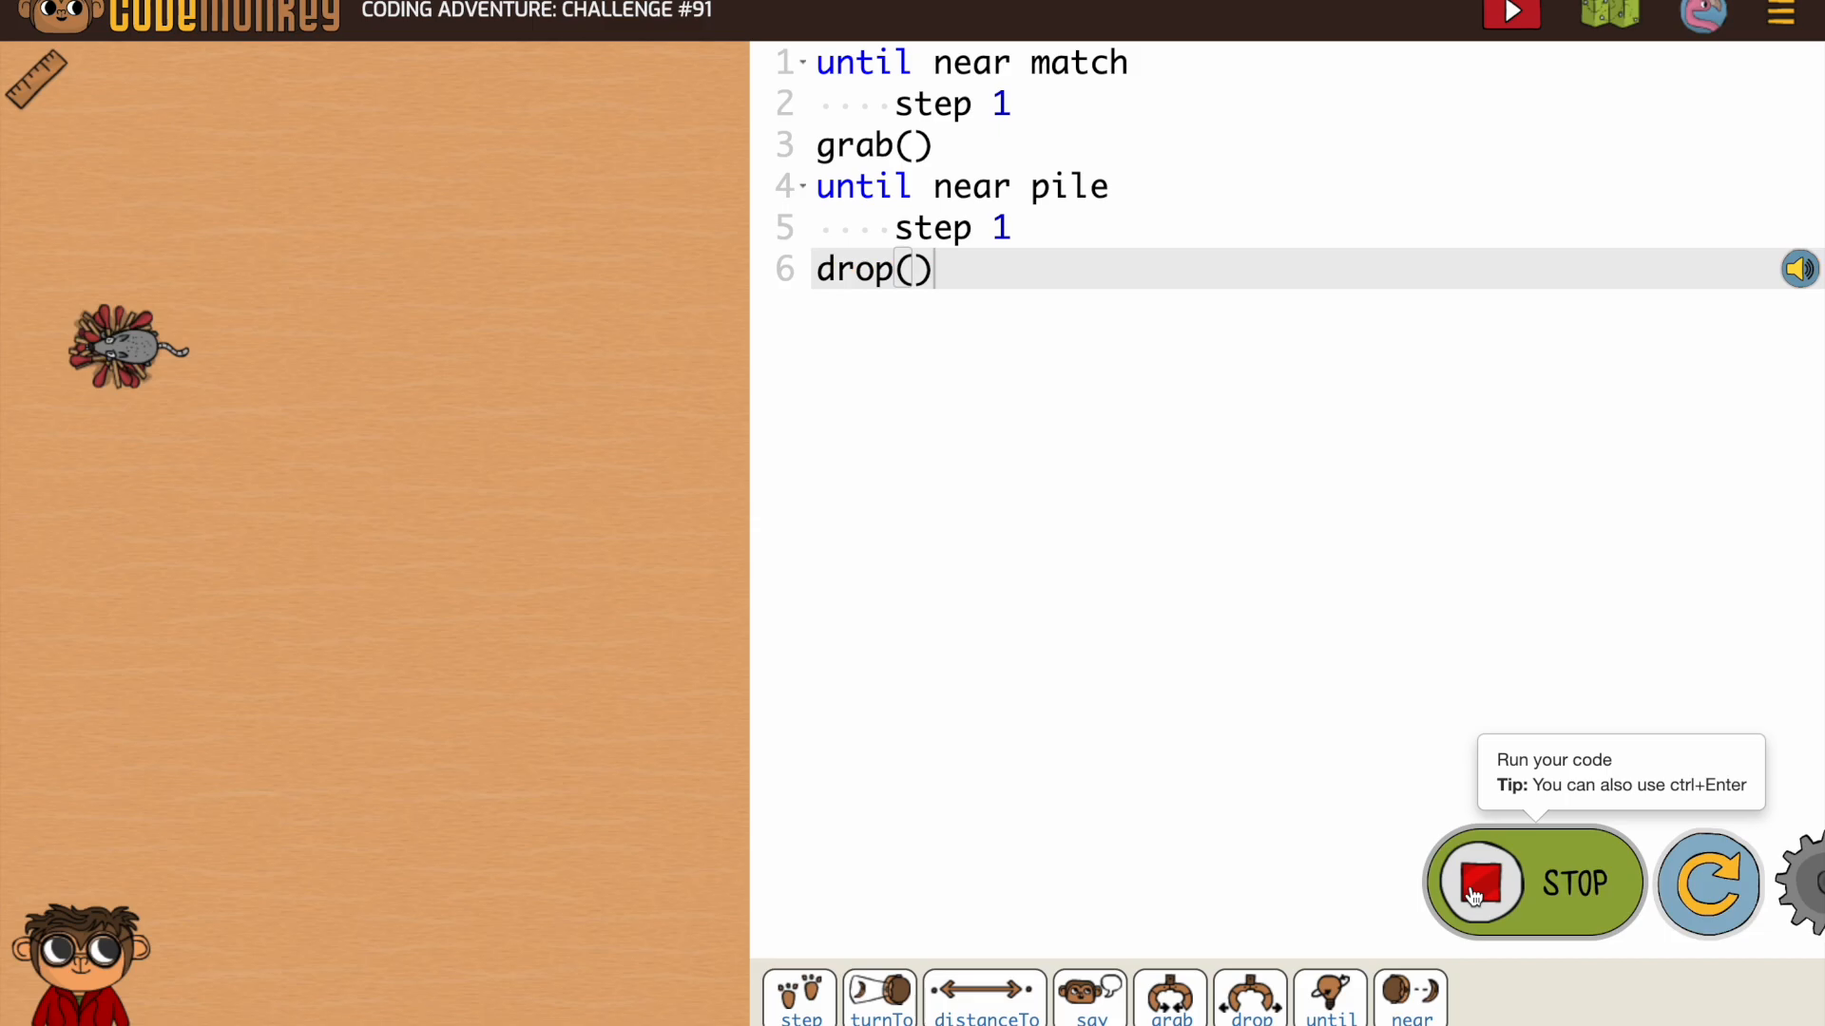
click(1479, 882)
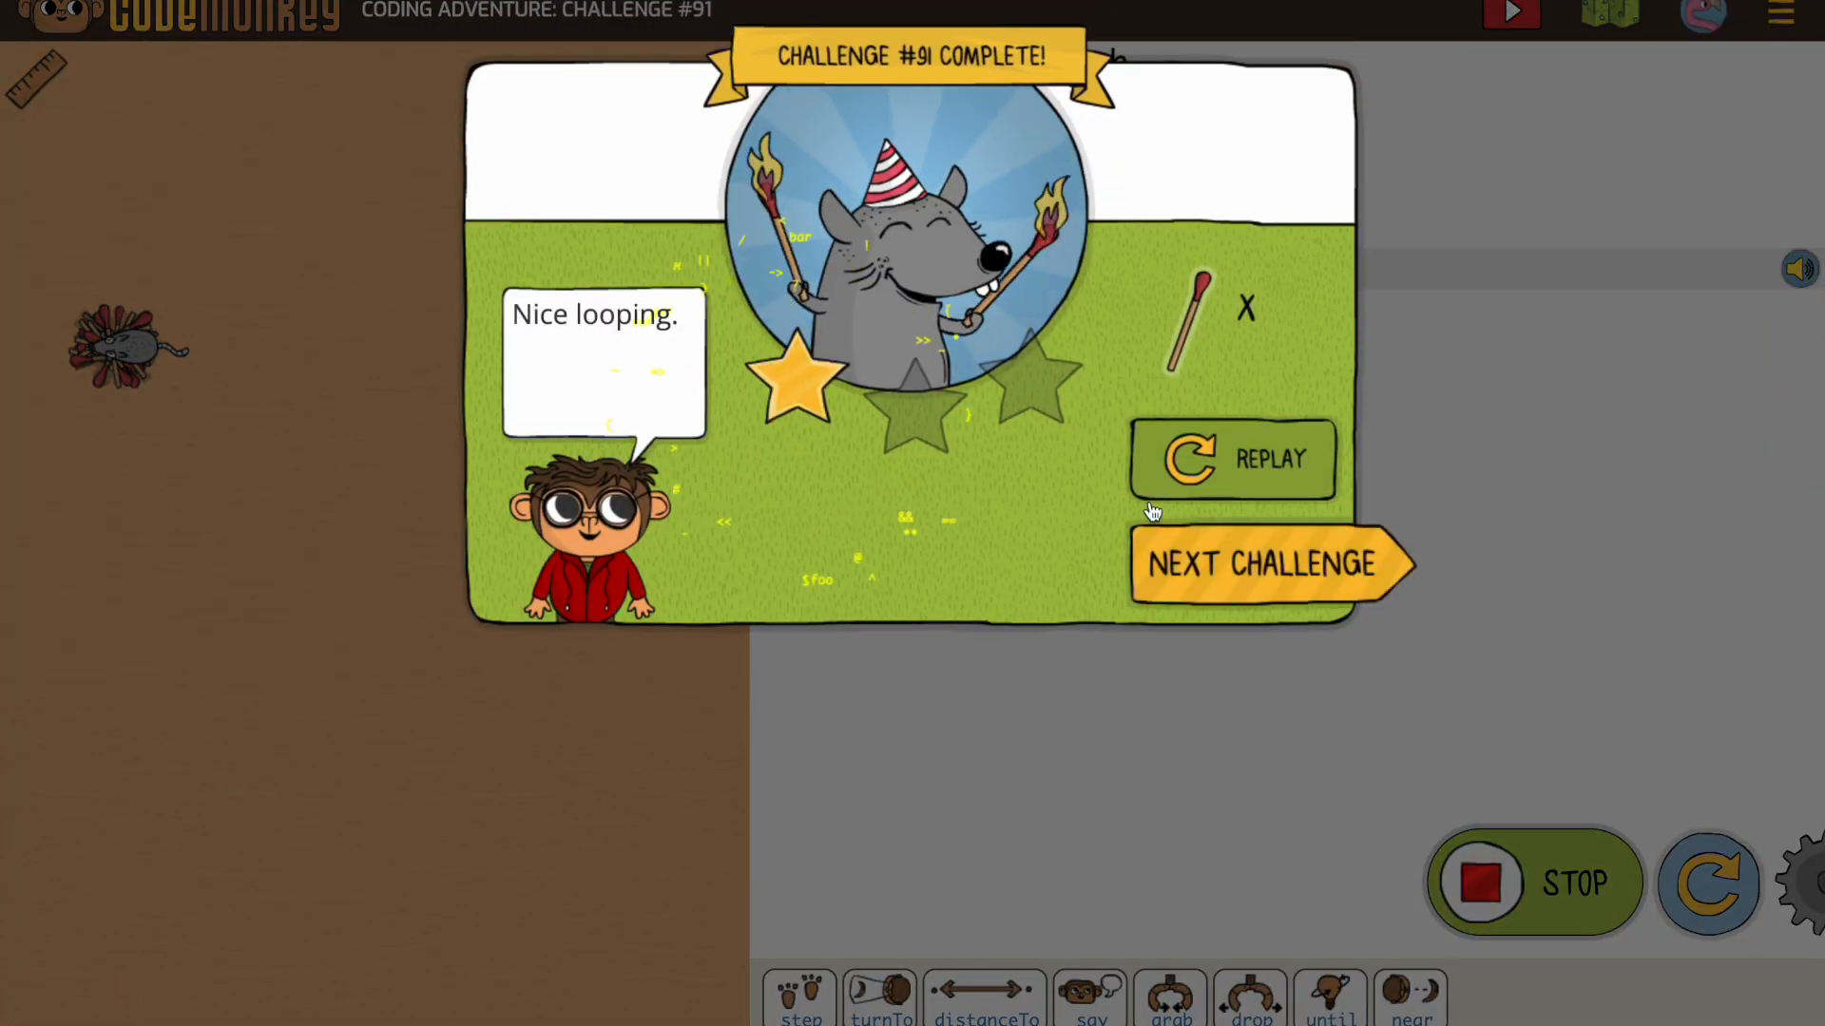